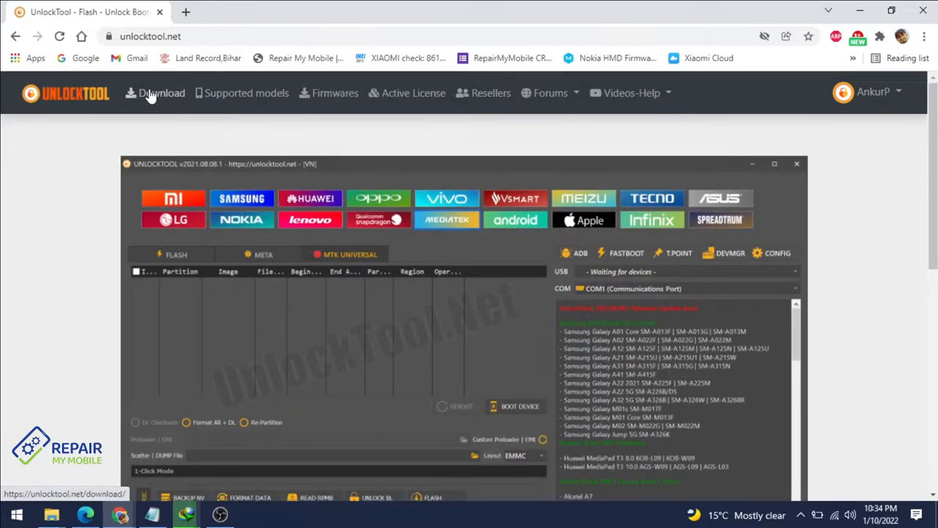
Step: Go to the Download page and scroll to the LINK DOWNLOAD TOOL section
left_click(161, 92)
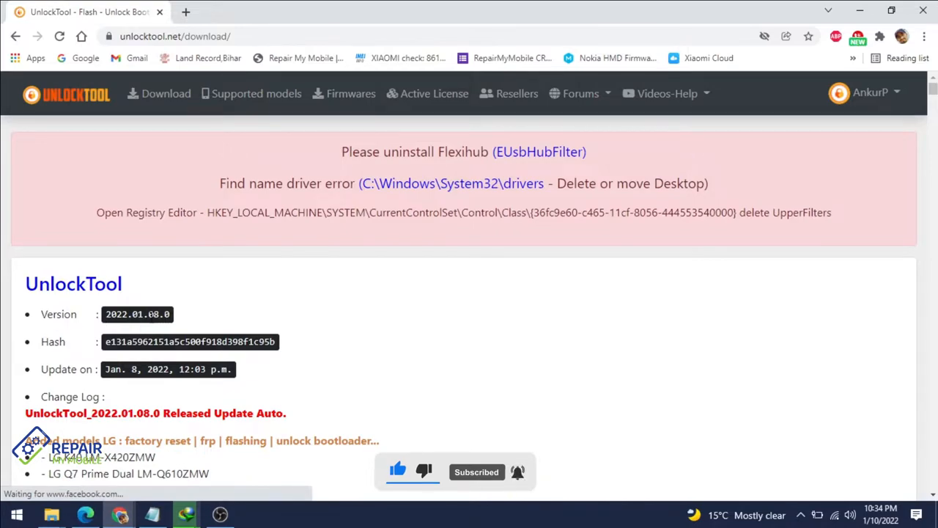
scroll("down", 3)
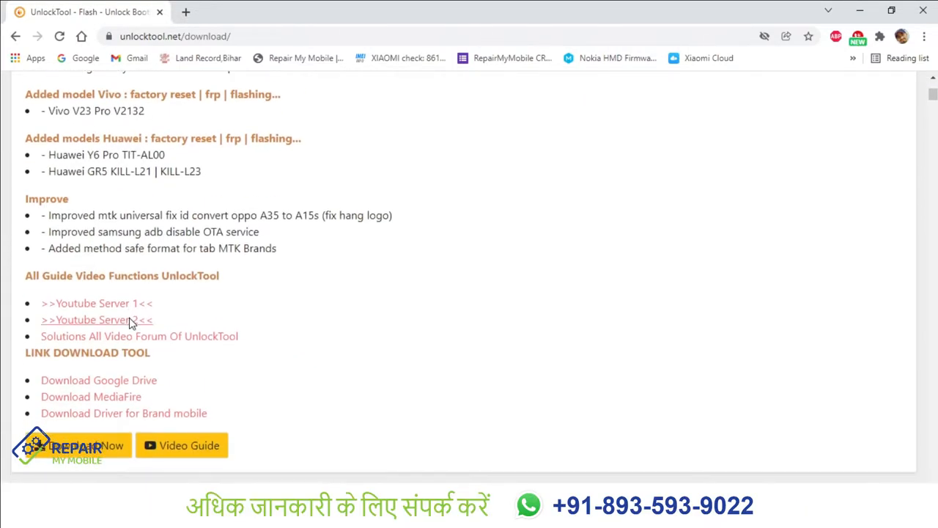
scroll("down", 3)
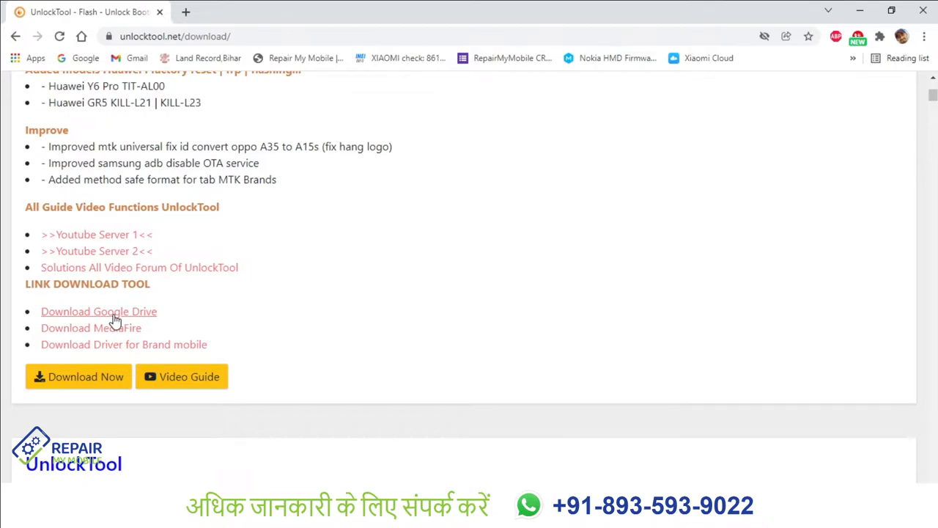
Step: Download UnlockTool-2022-01-08-0.rar from Google Drive, accepting the 'Download anyway' virus-scan warning
left_click(98, 311)
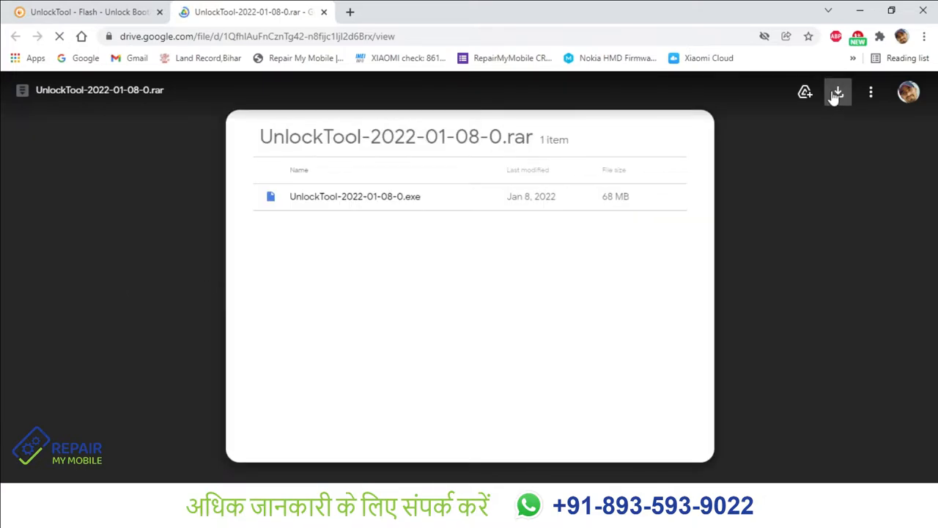
left_click(839, 91)
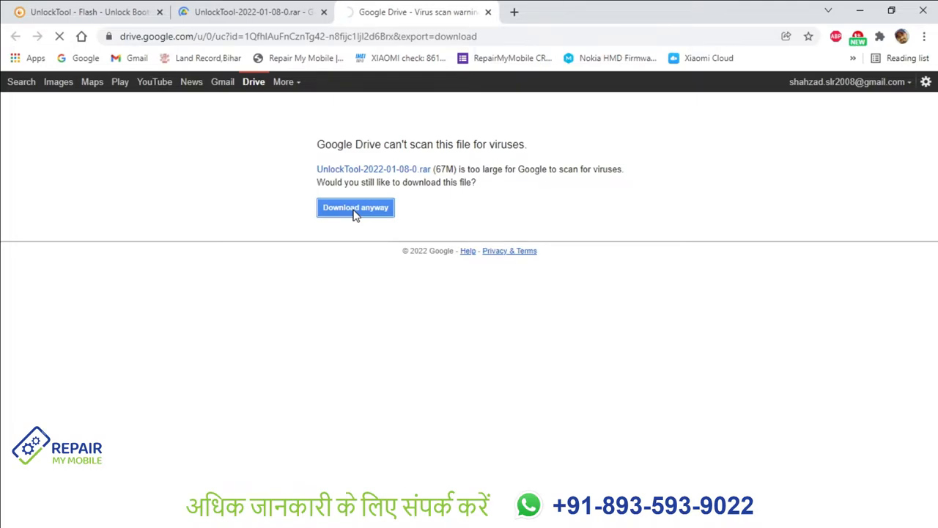
left_click(355, 208)
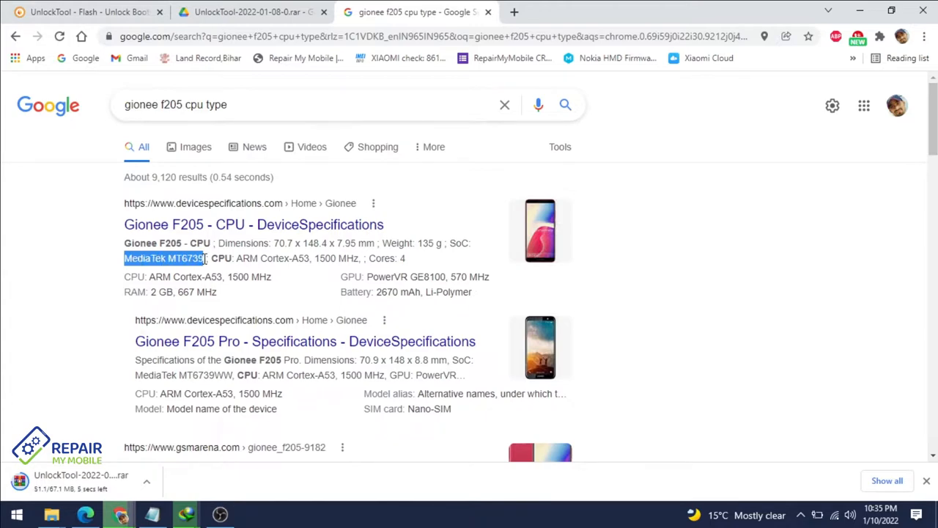
mouse_move(399, 58)
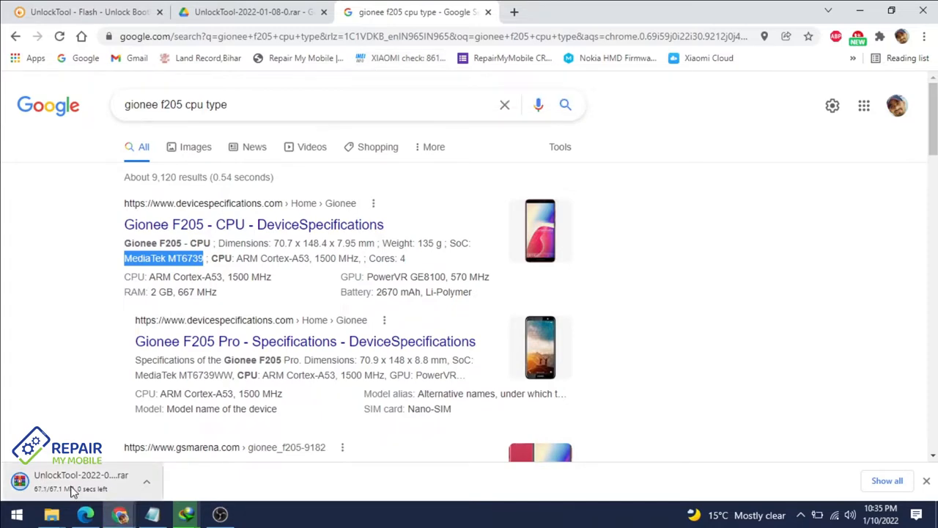
mouse_move(73, 483)
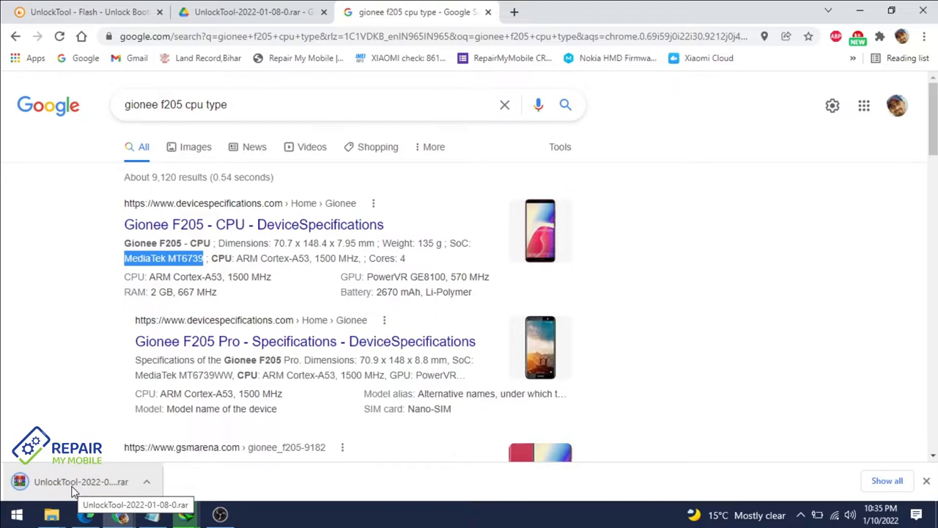
Step: Open the downloaded rar in WinRAR and launch UnlockTool-2022-01-08-0.exe from it
left_click(81, 481)
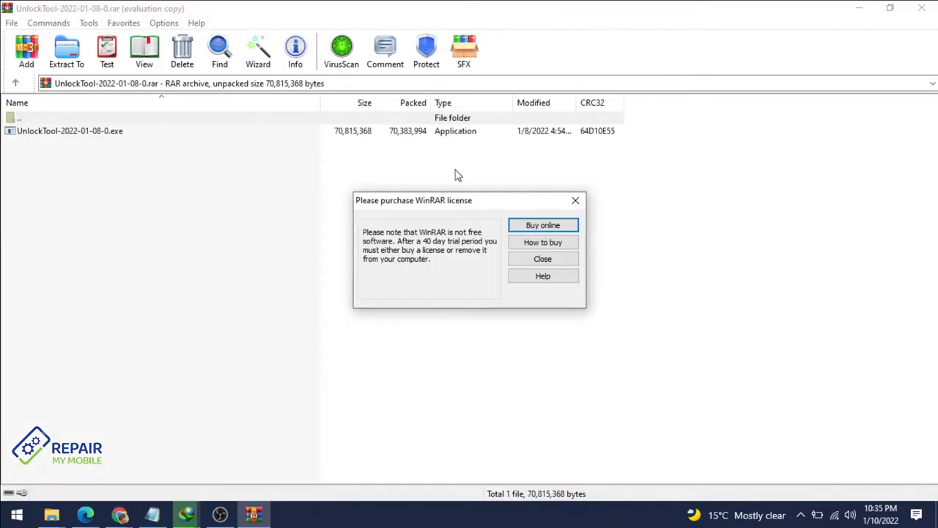
mouse_move(574, 209)
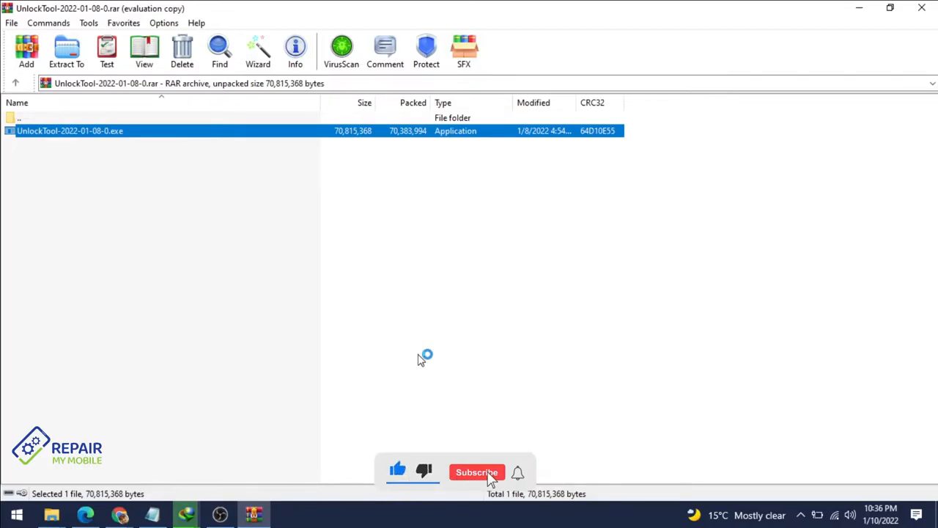
left_click(478, 472)
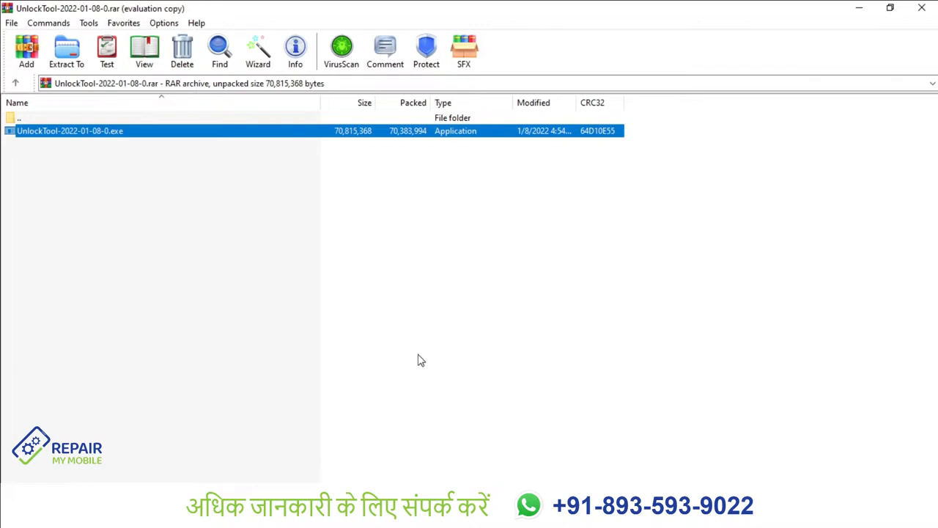
mouse_move(299, 428)
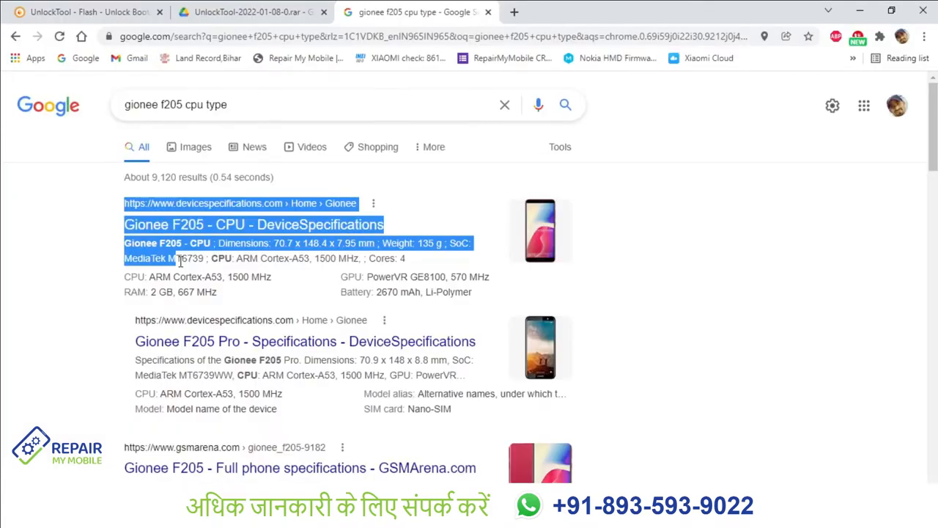
Step: Return to the unlocktool.net download page and review the 2022.01.08.0 changelog
left_click(169, 257)
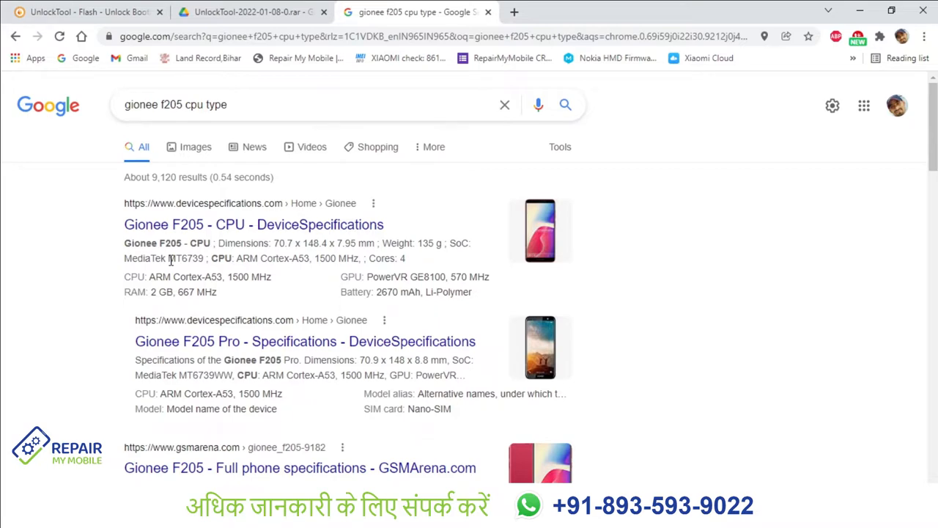
left_click(88, 12)
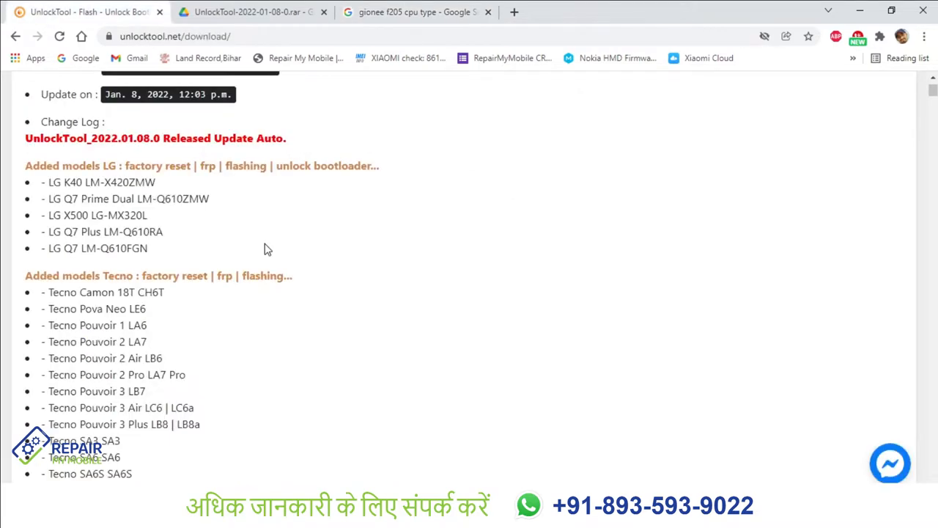
mouse_move(82, 222)
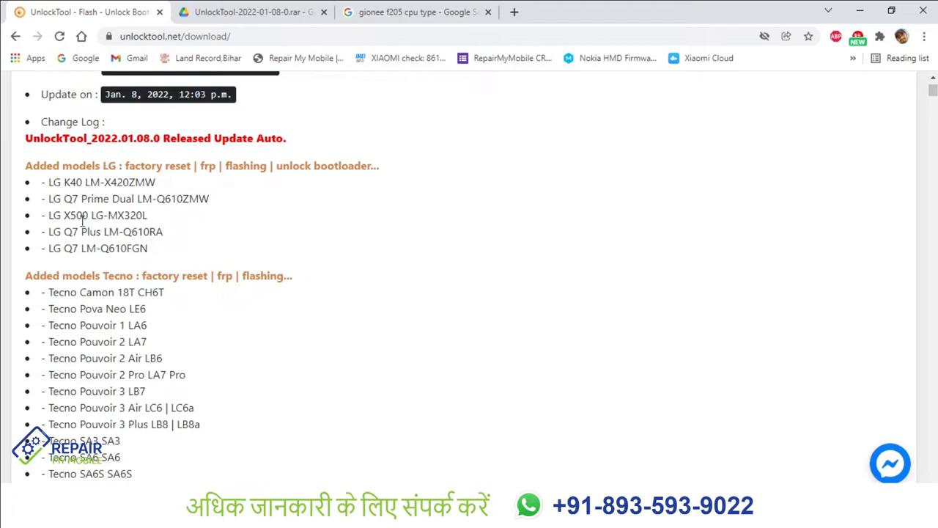
scroll("down", 3)
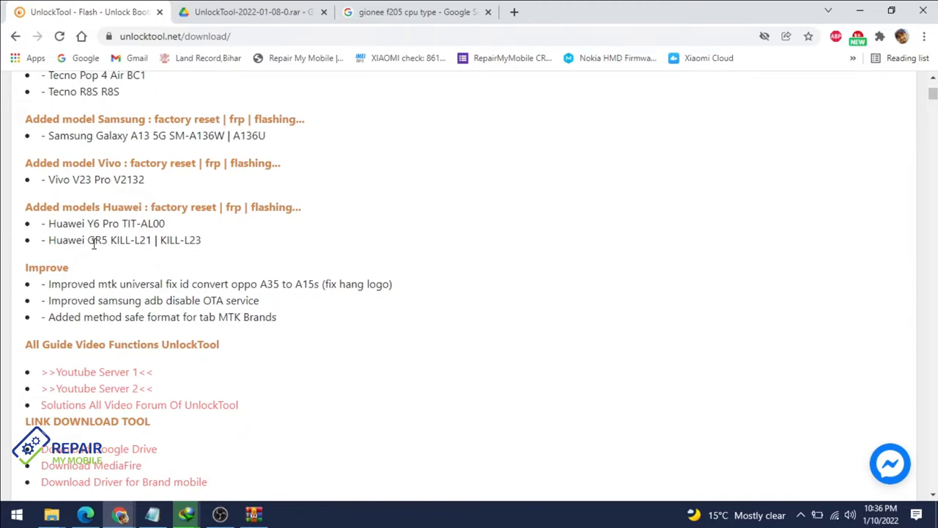
scroll("up", 3)
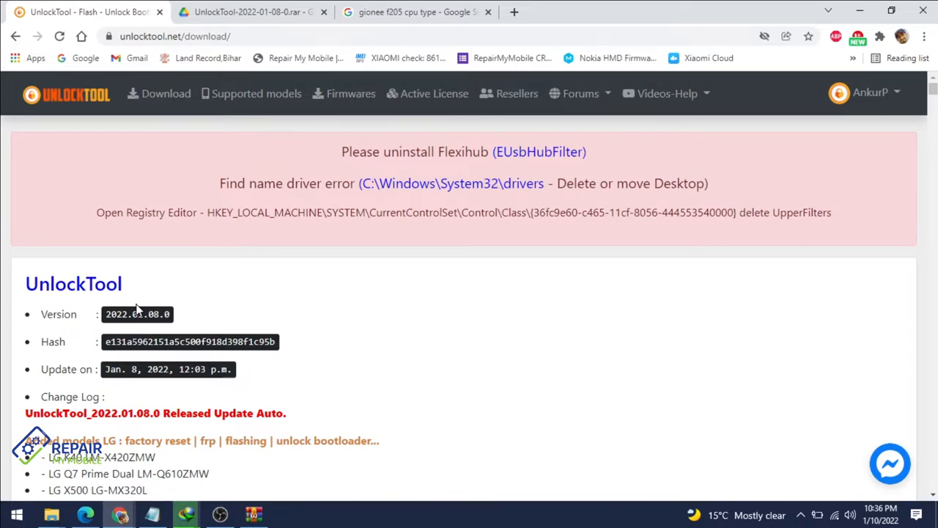
mouse_move(565, 158)
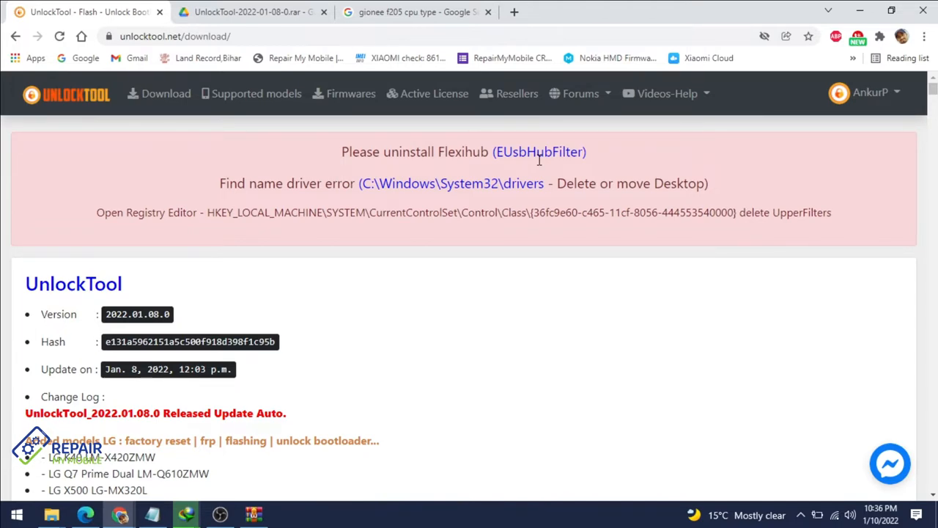
mouse_move(299, 346)
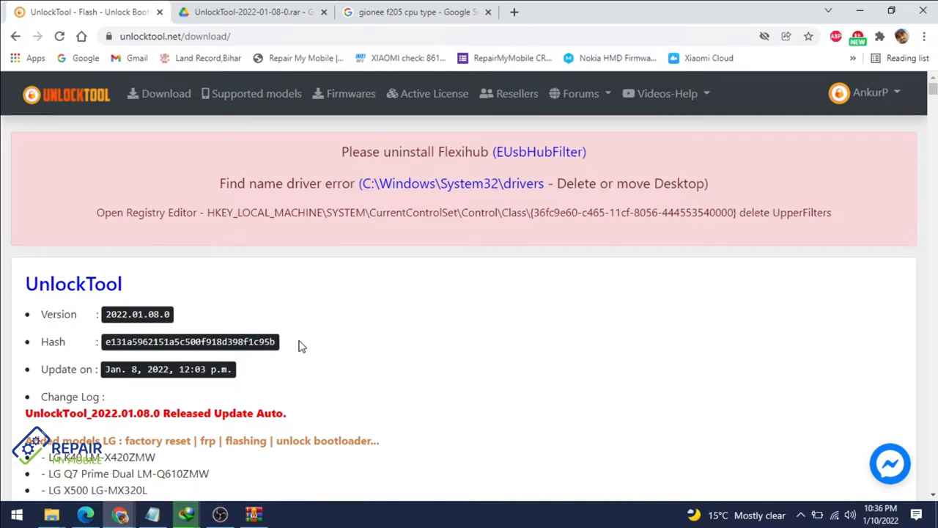
Step: Launch UnlockTool, let the update check finish and sign in with the account credentials
left_click(285, 512)
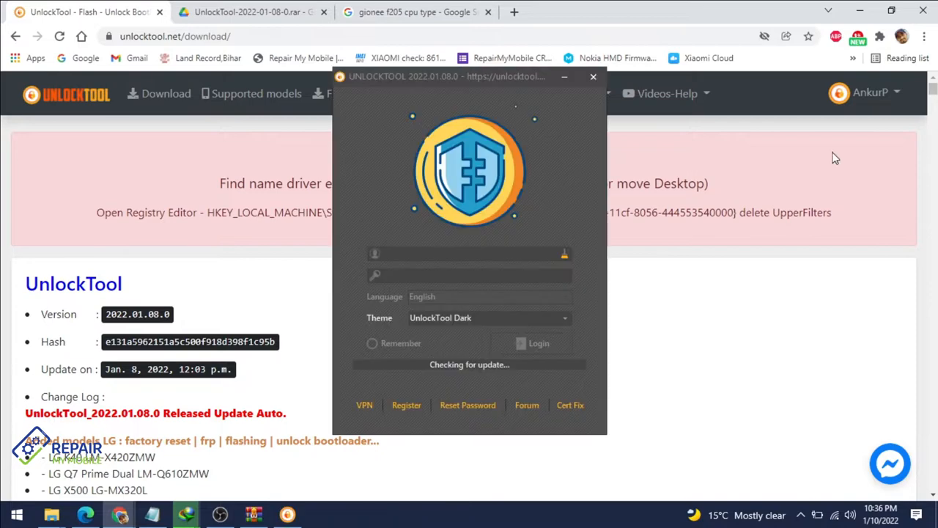
left_click(870, 93)
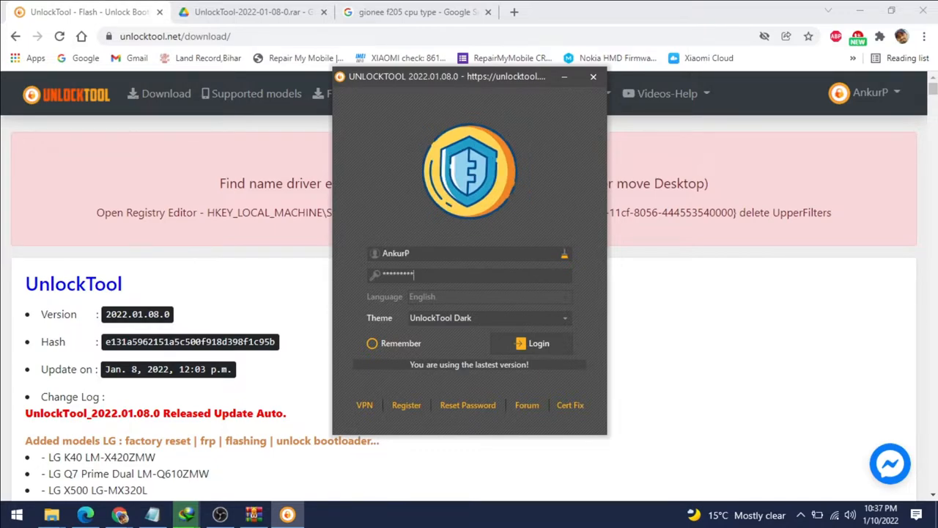
left_click(540, 343)
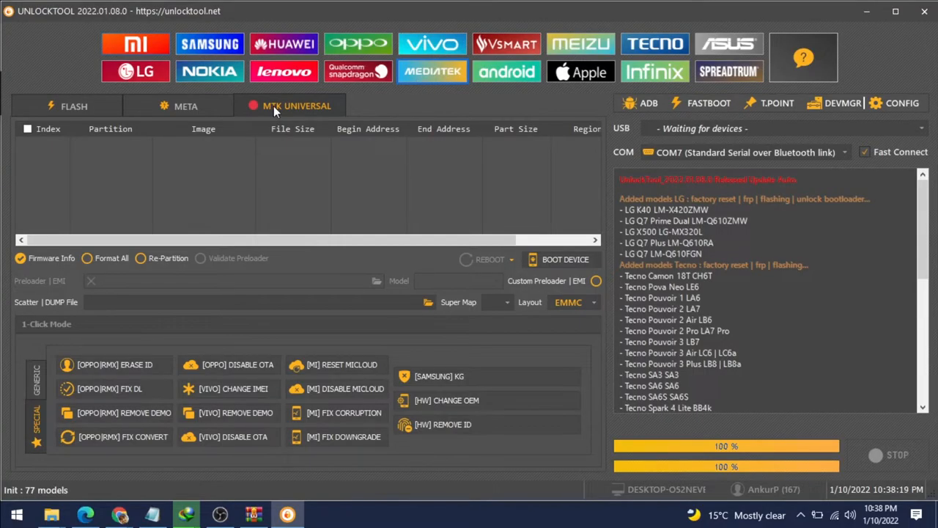
mouse_move(302, 111)
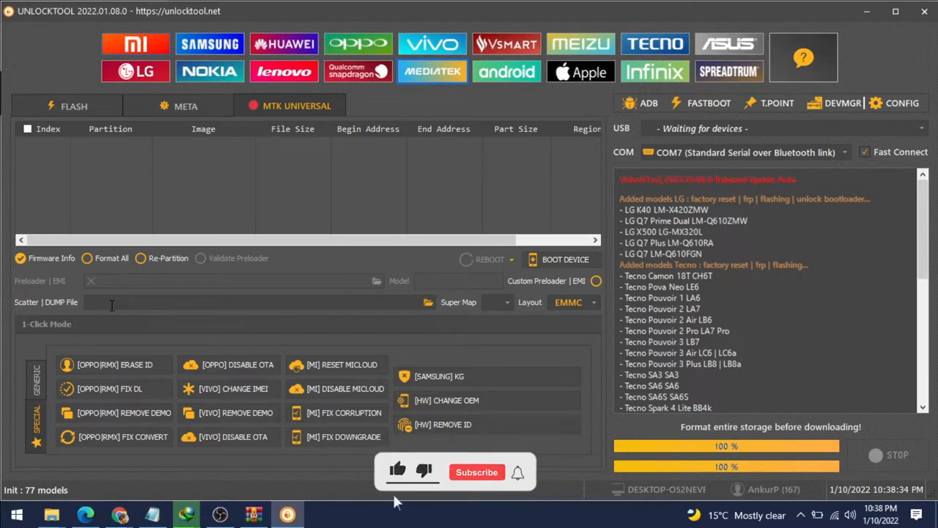
Step: From the GENERIC operations, start FORMAT DATA with Erase FRP and confirm the method selection
left_click(174, 375)
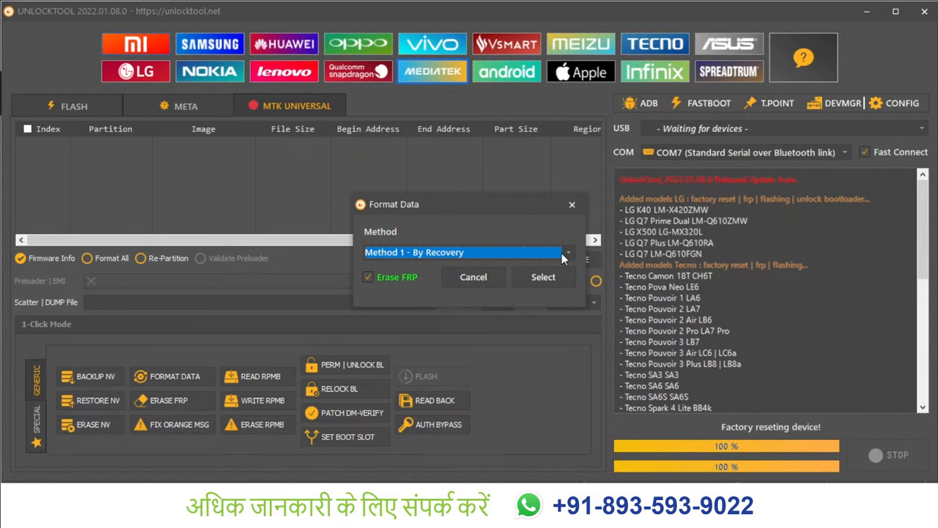
left_click(542, 275)
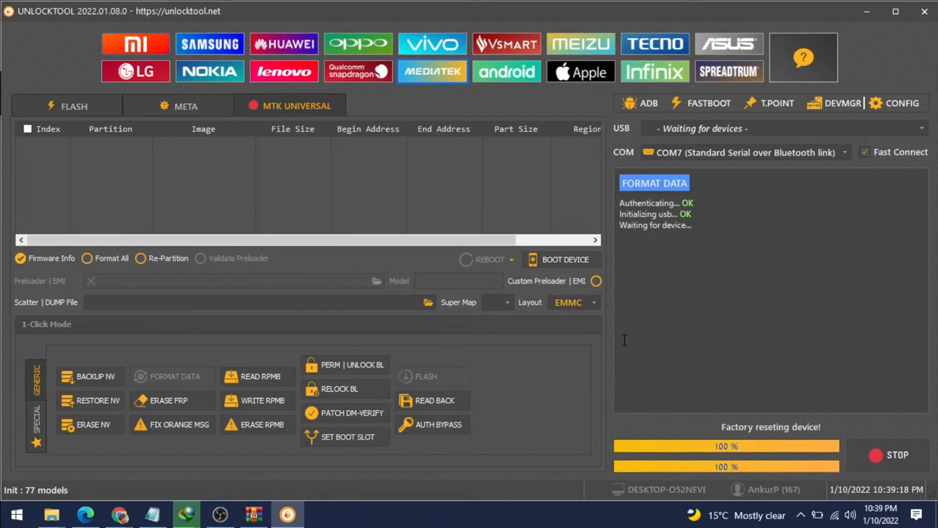
mouse_move(598, 337)
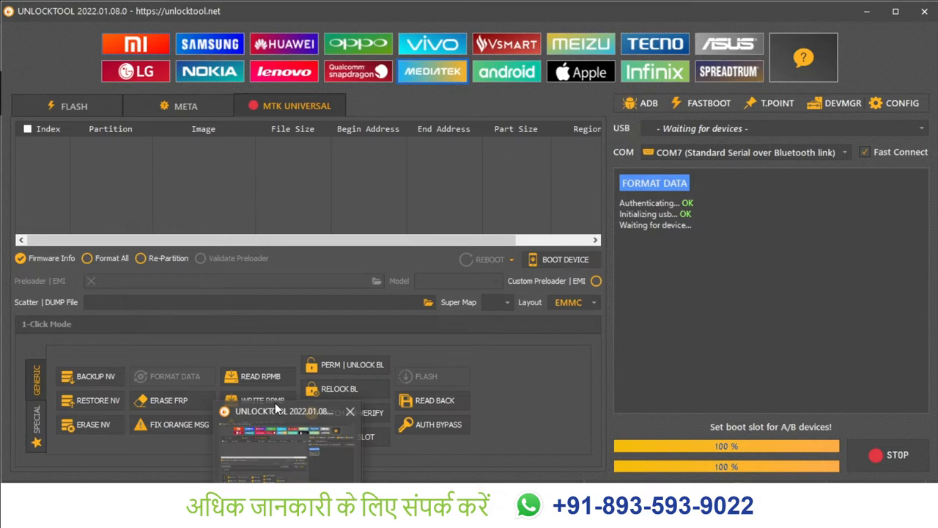
mouse_move(284, 401)
type("gionee f205 test")
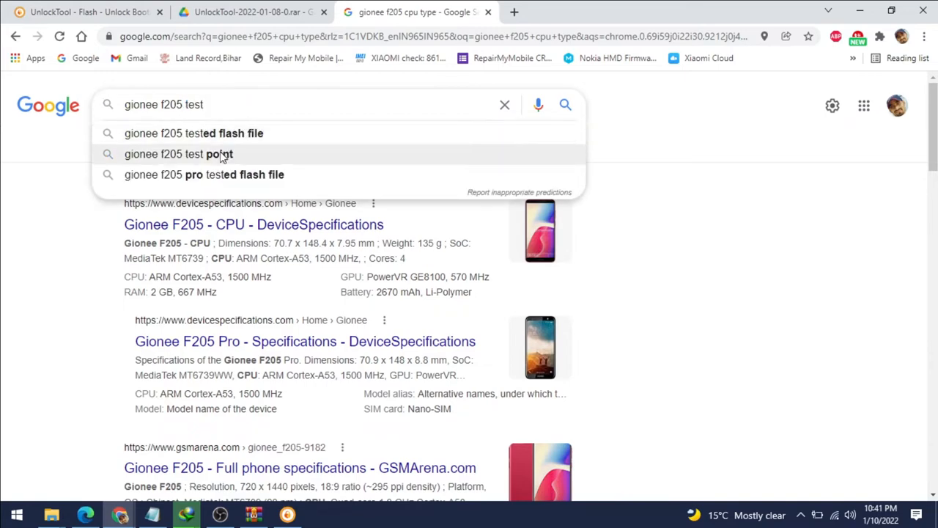
Step: Search Google for 'gionee f205 test point' and switch to the Images results
left_click(177, 154)
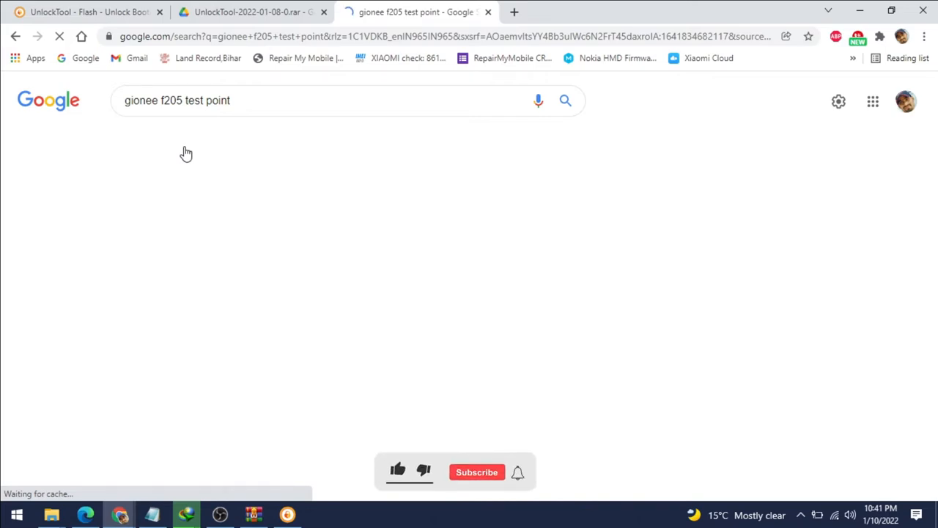
left_click(193, 138)
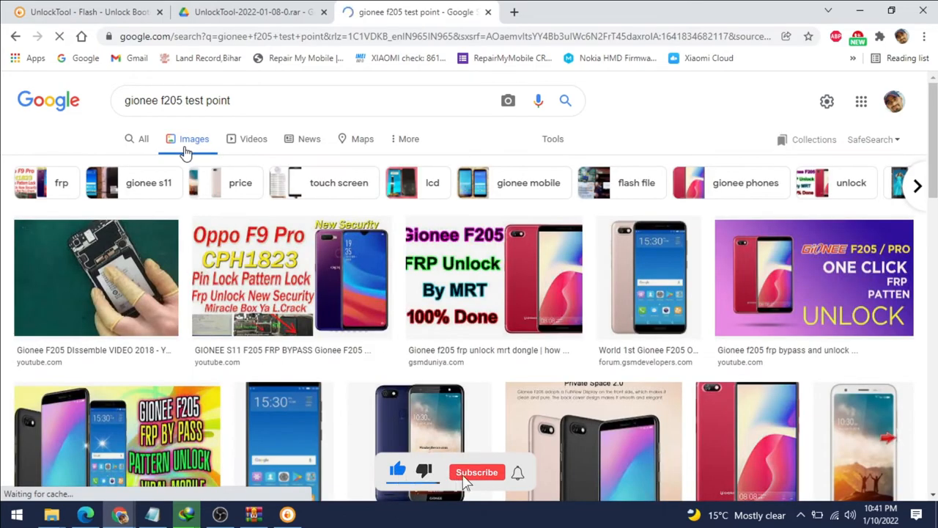
left_click(478, 471)
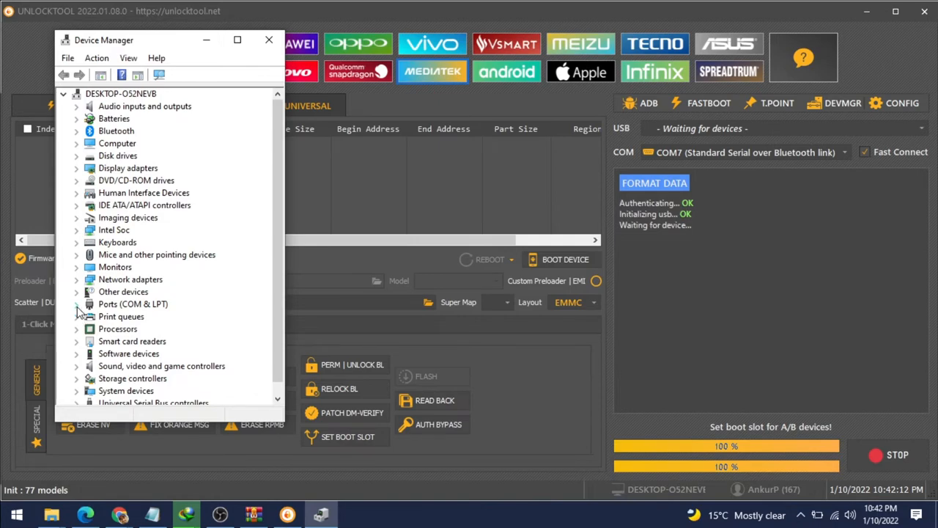
Step: Expand Ports (COM & LPT) in Device Manager to watch for the MediaTek PreLoader USB VCOM port
left_click(76, 303)
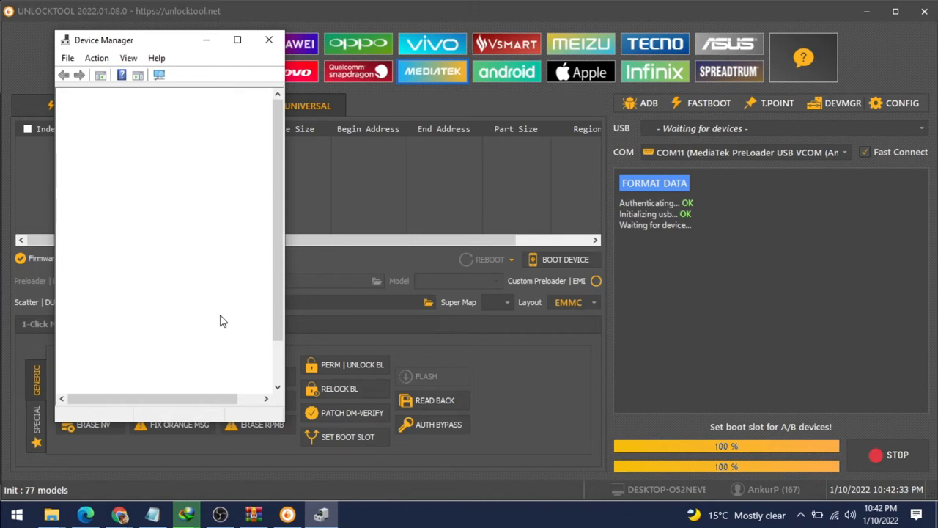
Step: Return to UnlockTool and dismiss the Download complete notice, leaving Format Data waiting for the device
left_click(901, 102)
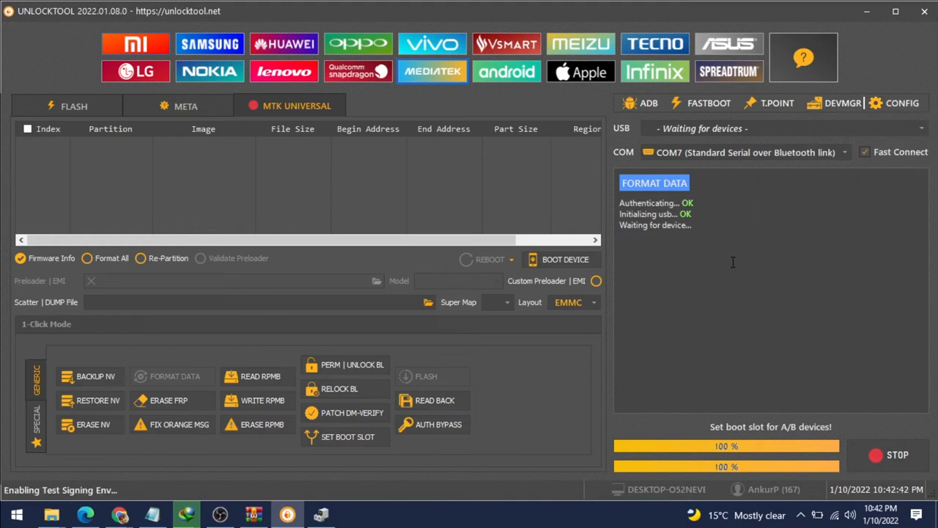
mouse_move(760, 300)
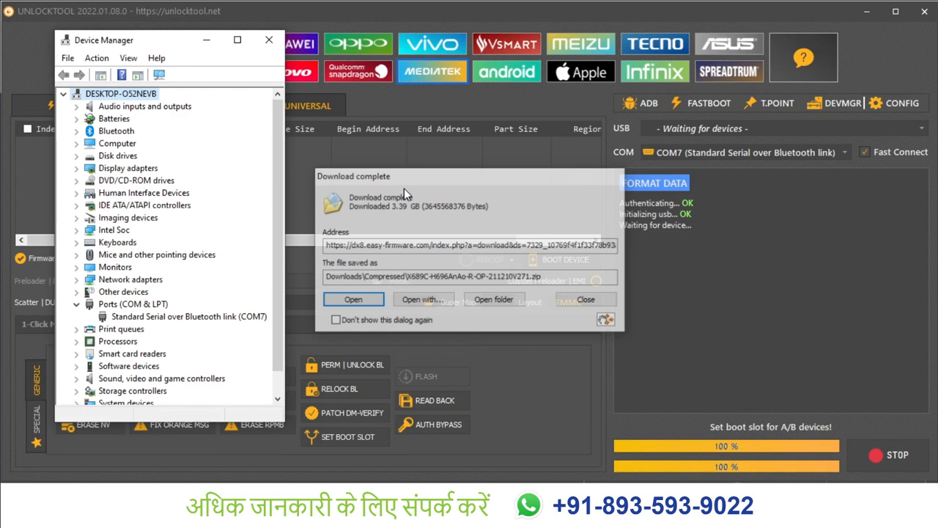
left_click(585, 299)
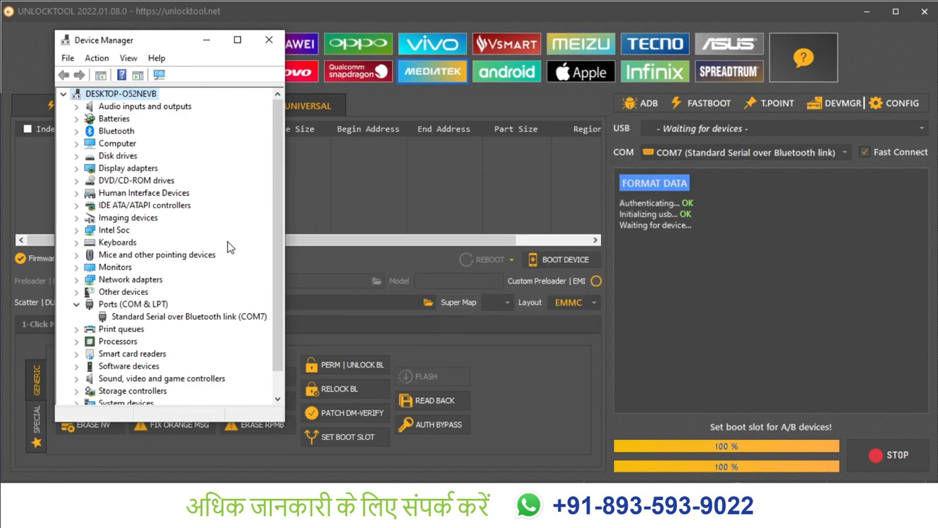